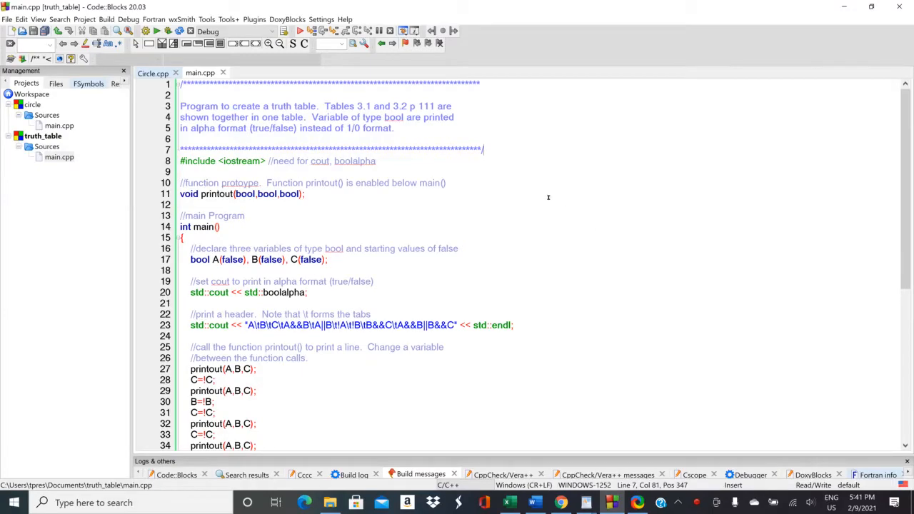
mouse_move(526, 188)
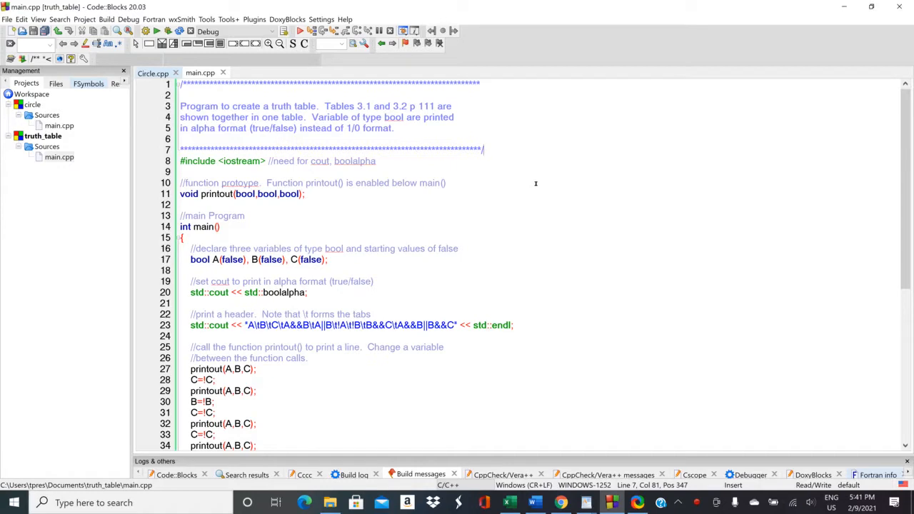
mouse_move(550, 180)
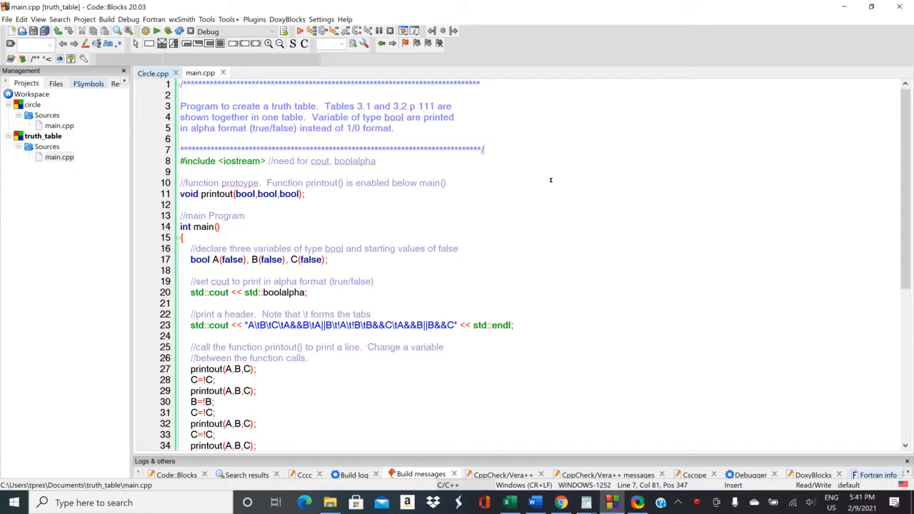
mouse_move(546, 203)
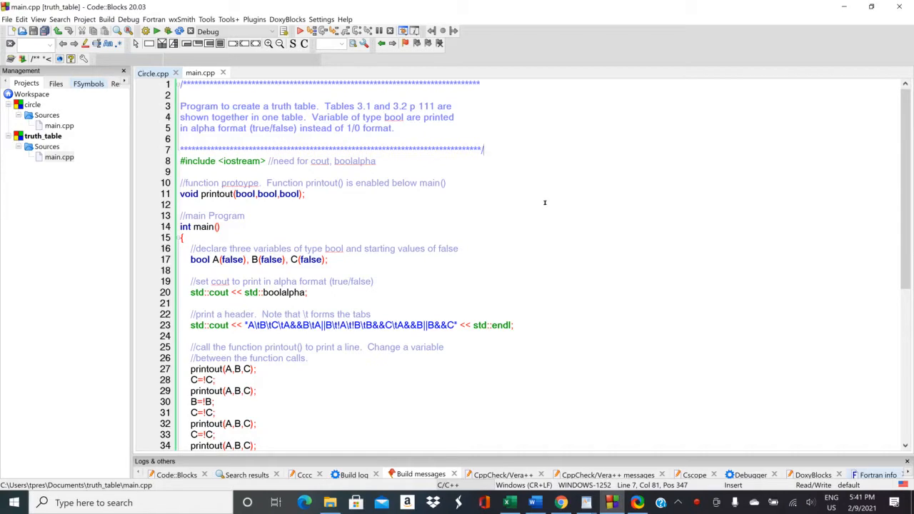
mouse_move(166, 32)
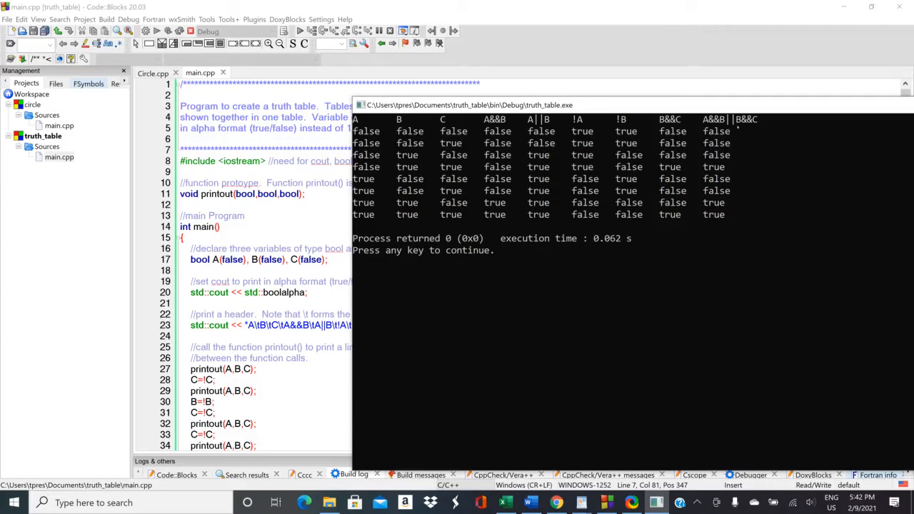
mouse_move(743, 127)
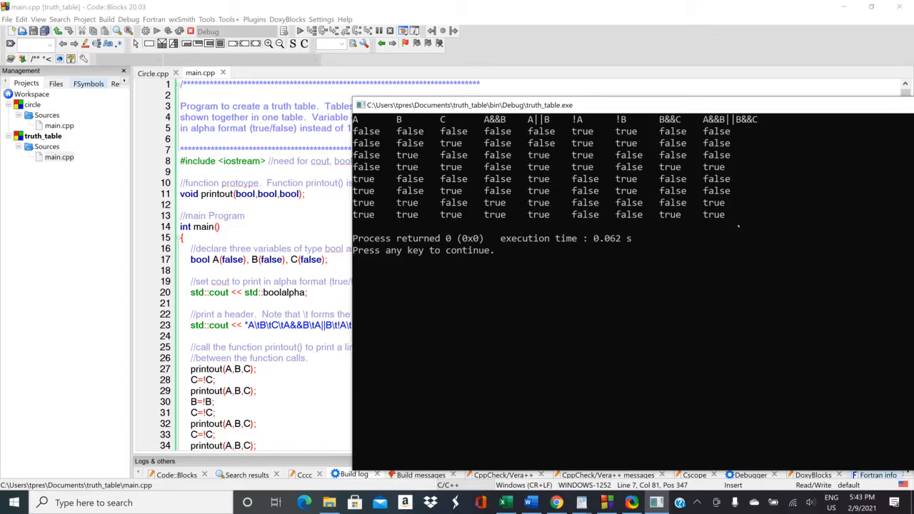
mouse_move(473, 277)
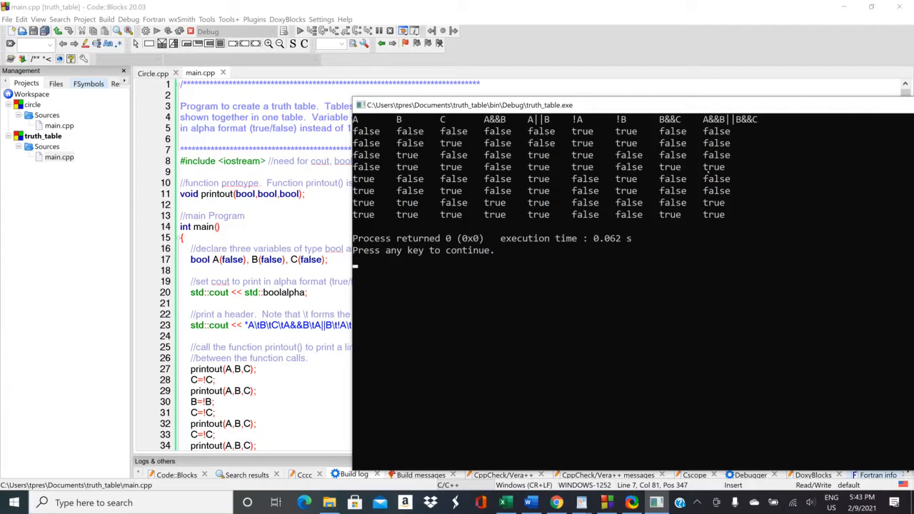
mouse_move(844, 249)
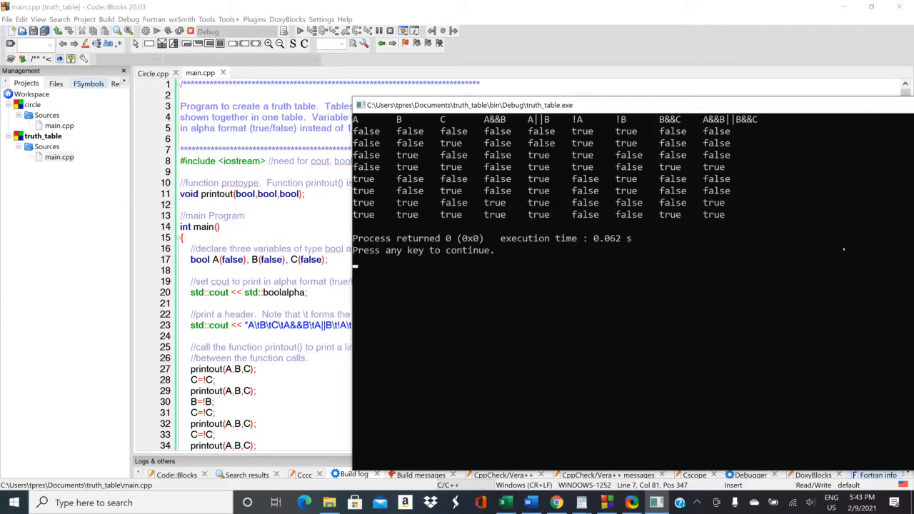
mouse_move(841, 245)
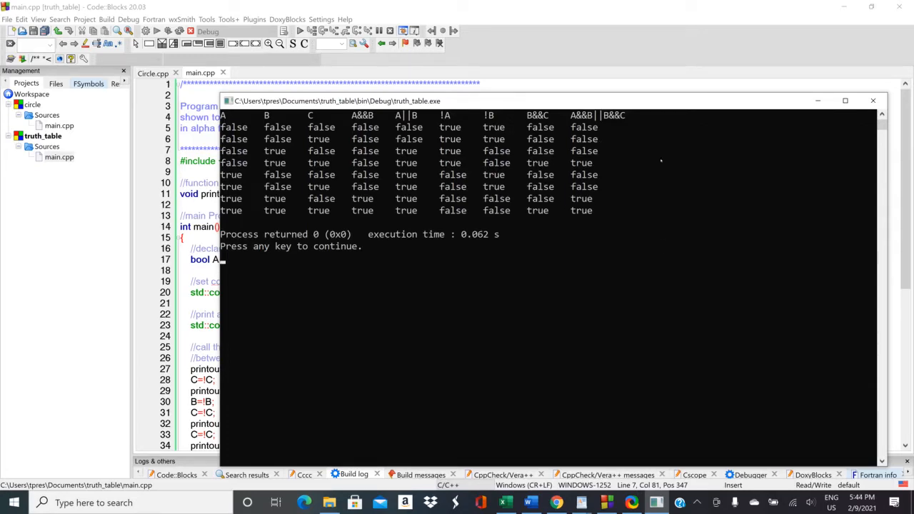
mouse_move(854, 148)
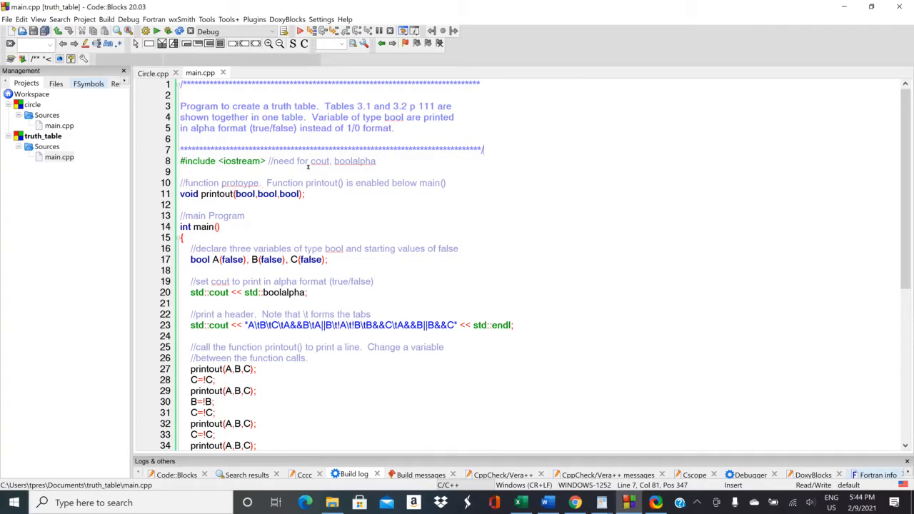
mouse_move(390, 233)
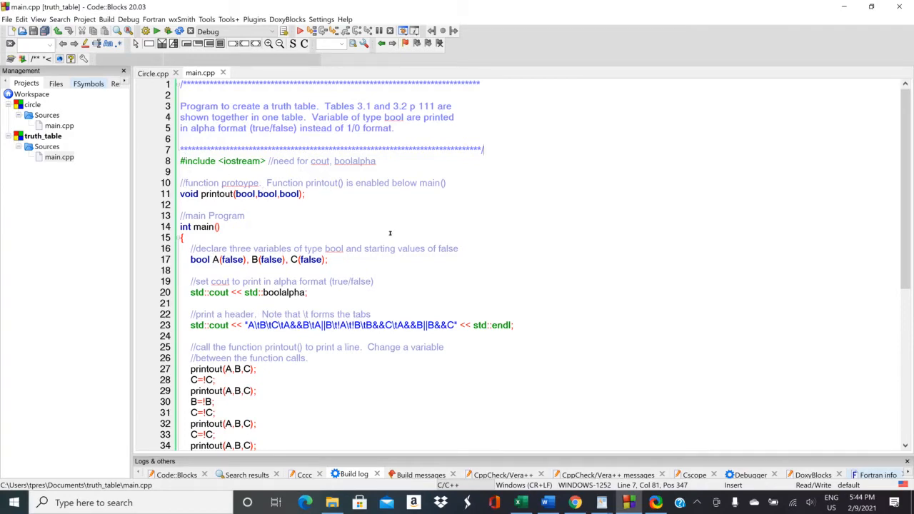
mouse_move(312, 214)
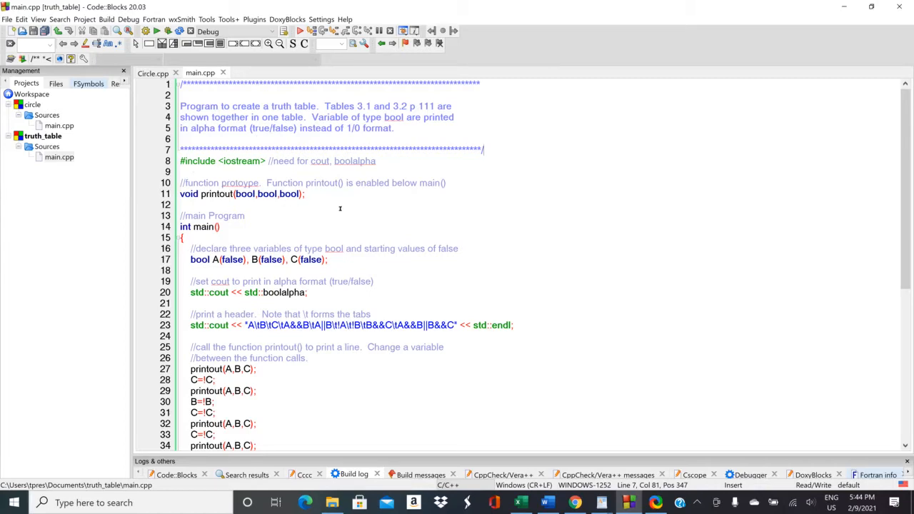
mouse_move(349, 220)
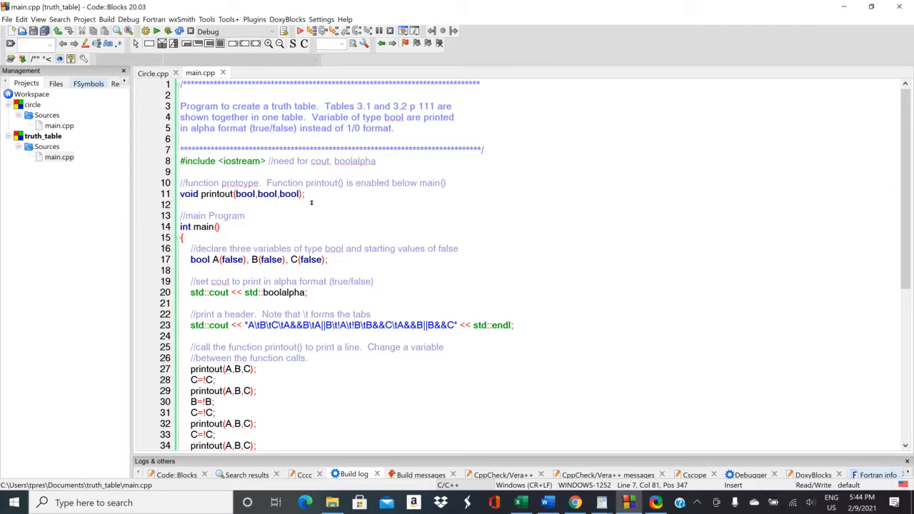
mouse_move(316, 221)
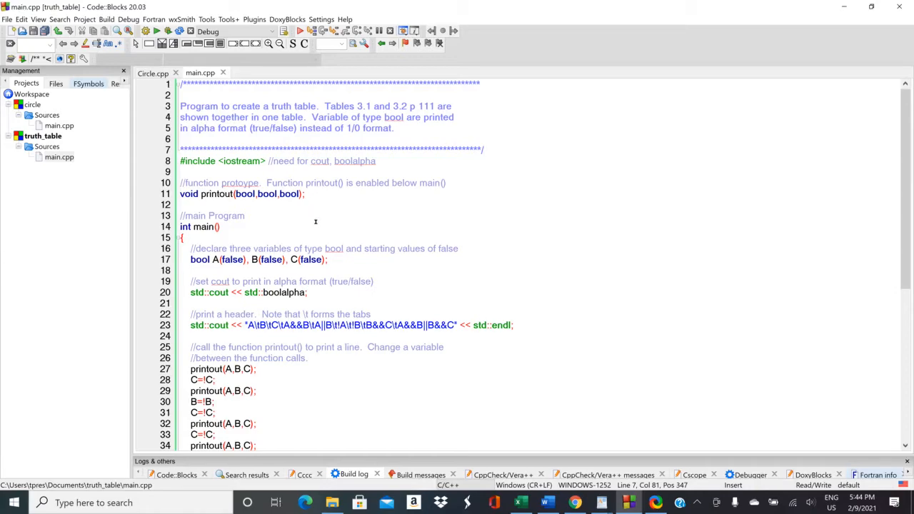
mouse_move(551, 280)
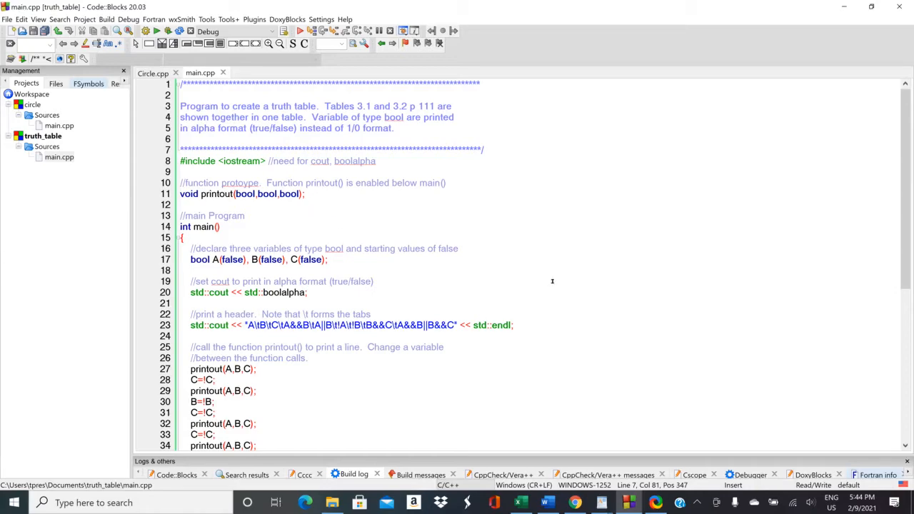
scroll(down, 3)
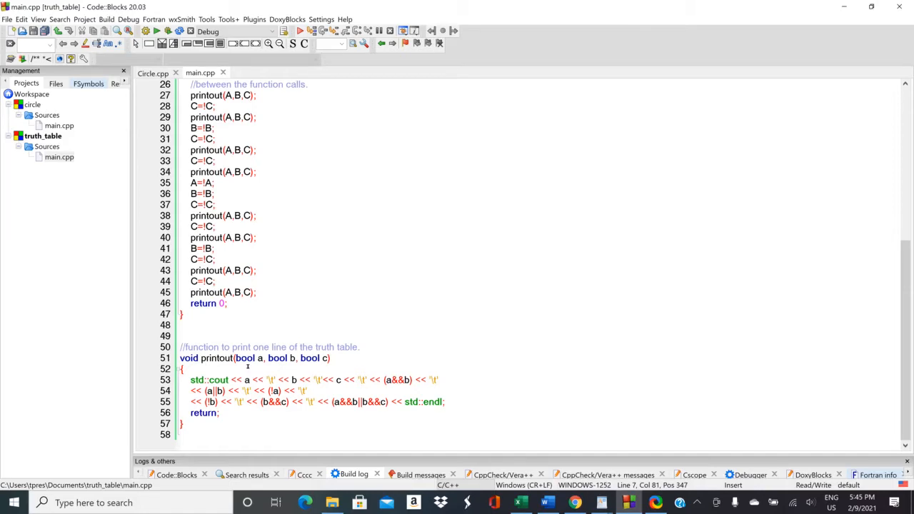
mouse_move(317, 372)
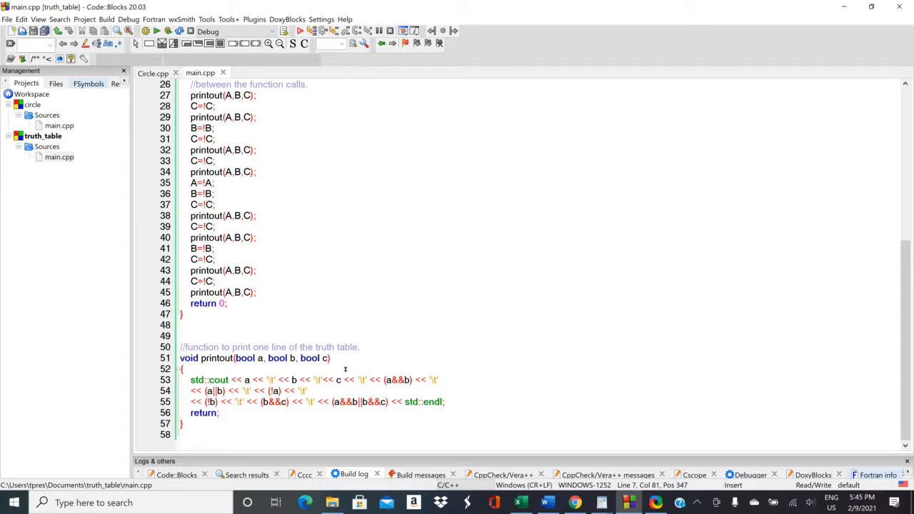
mouse_move(334, 354)
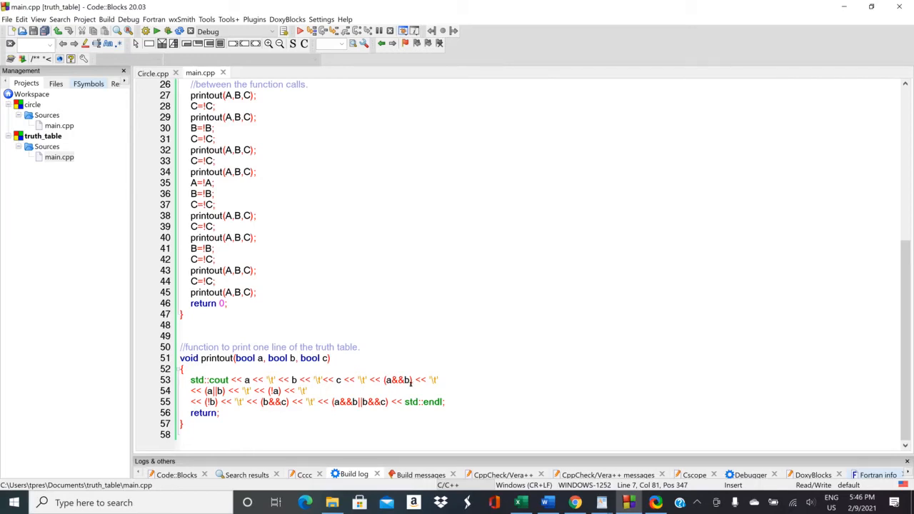
mouse_move(203, 389)
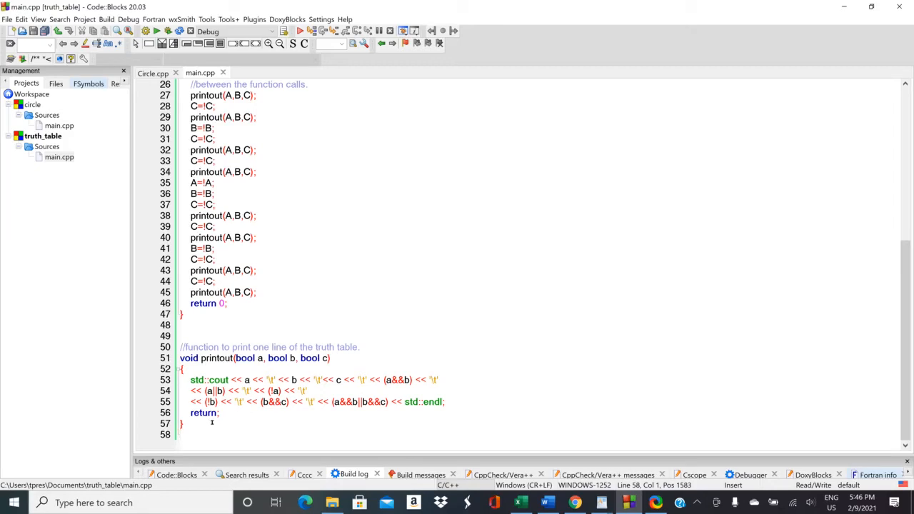
mouse_move(211, 420)
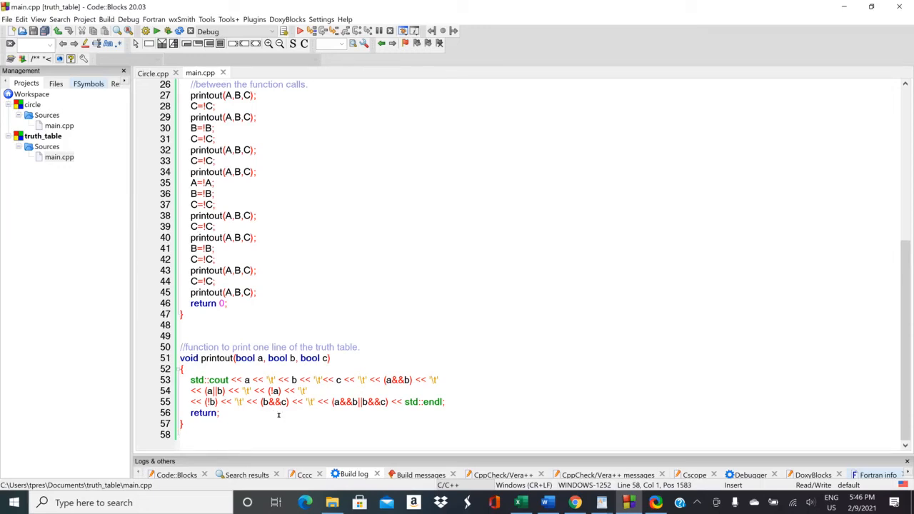
mouse_move(345, 416)
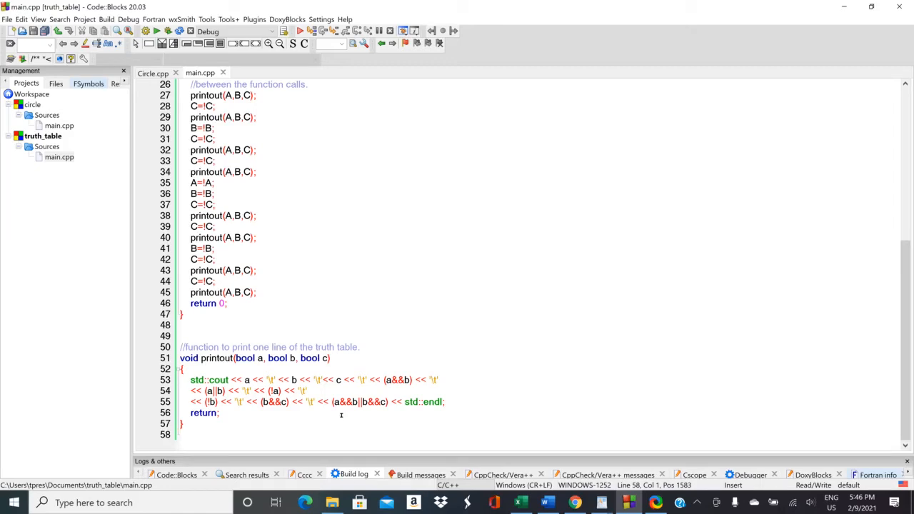
mouse_move(380, 417)
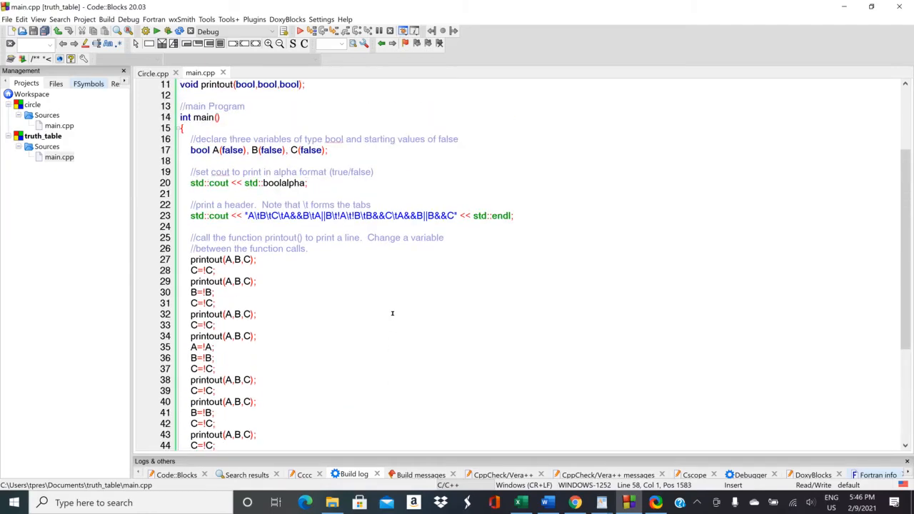
Comment out std::cout << std::boolalpha; on line 20 and run so the table prints 0s and 1s.
scroll(up, 3)
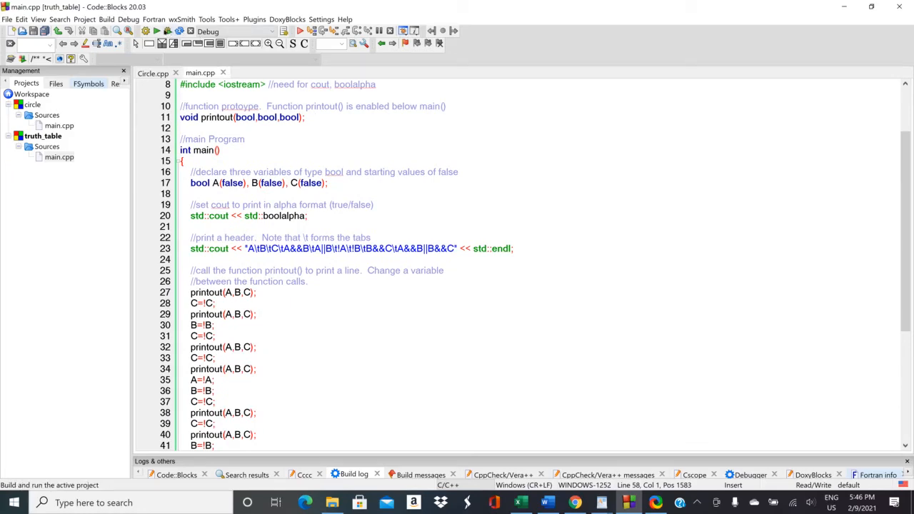
click(156, 31)
text(//)
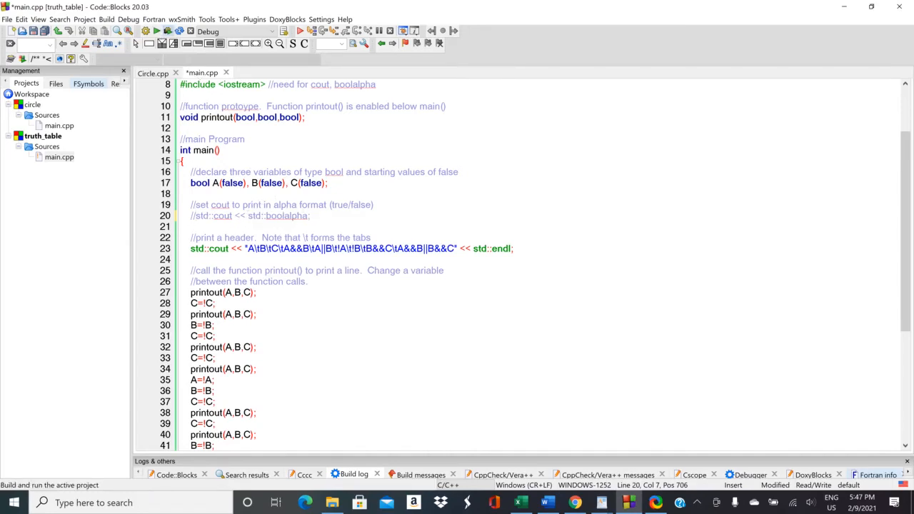
click(167, 32)
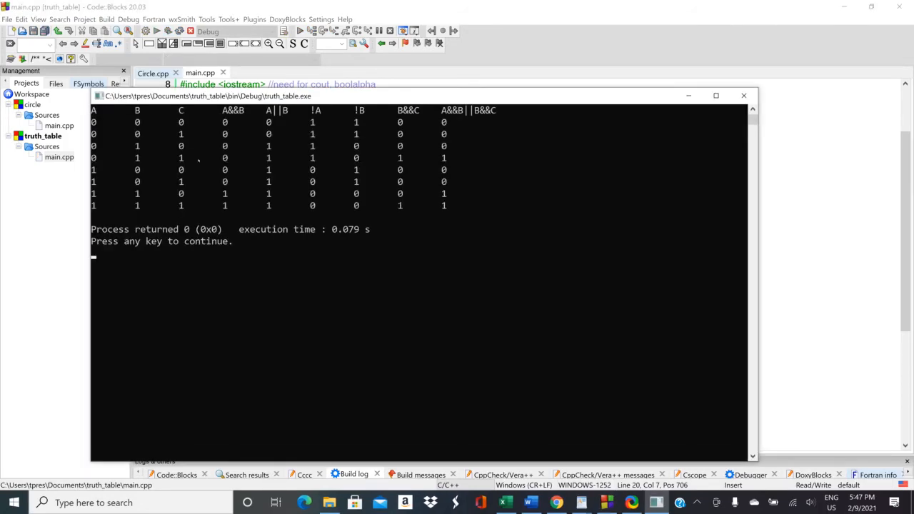
mouse_move(484, 159)
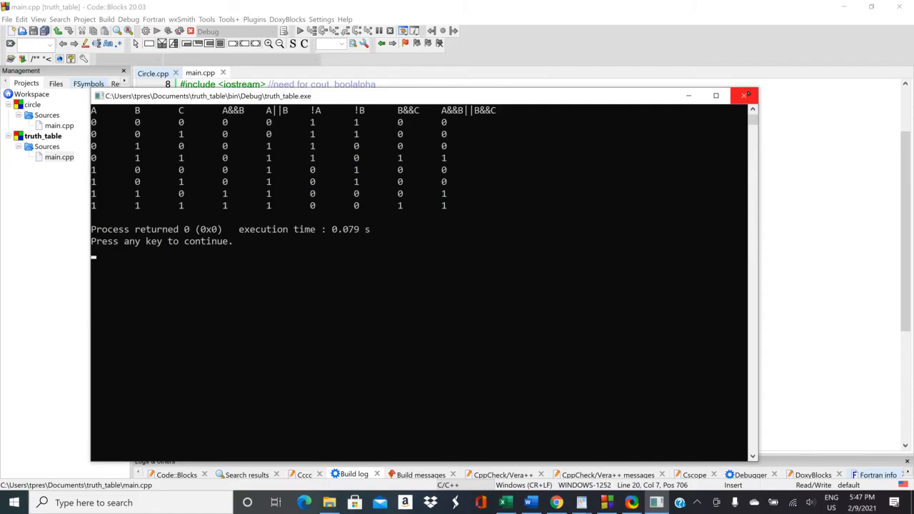
click(746, 94)
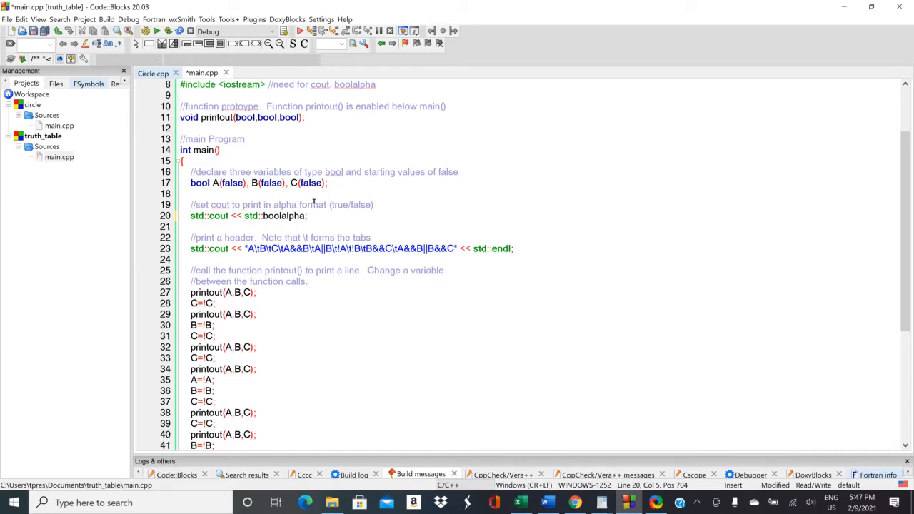
mouse_move(263, 197)
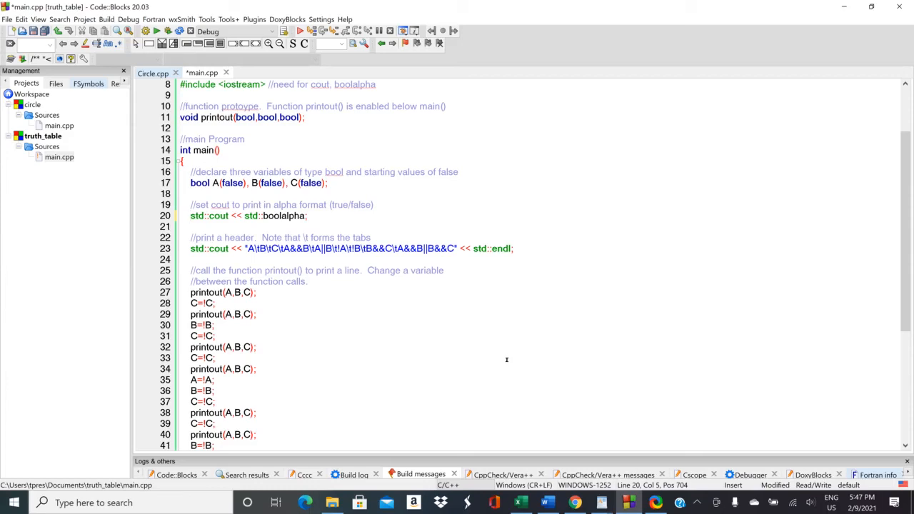
mouse_move(512, 337)
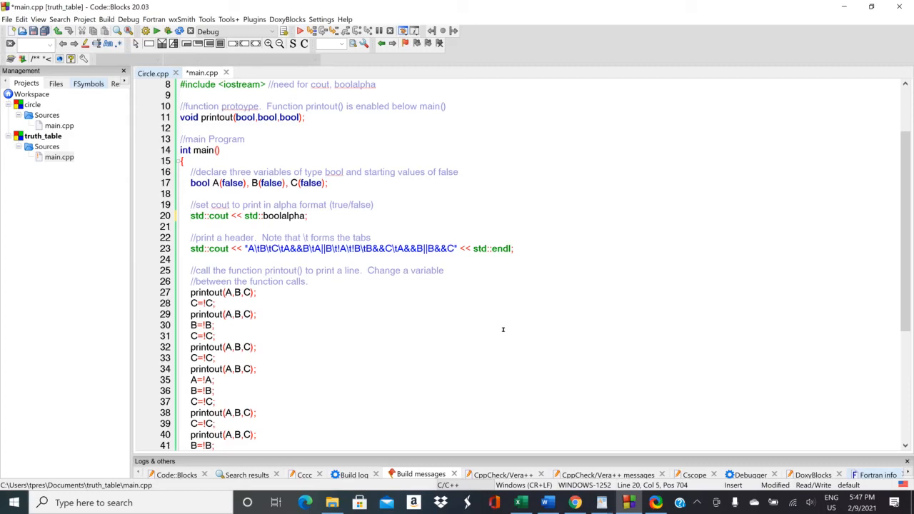
Uncomment the boolalpha line and scroll down to the printout calls and return statement.
scroll(down, 3)
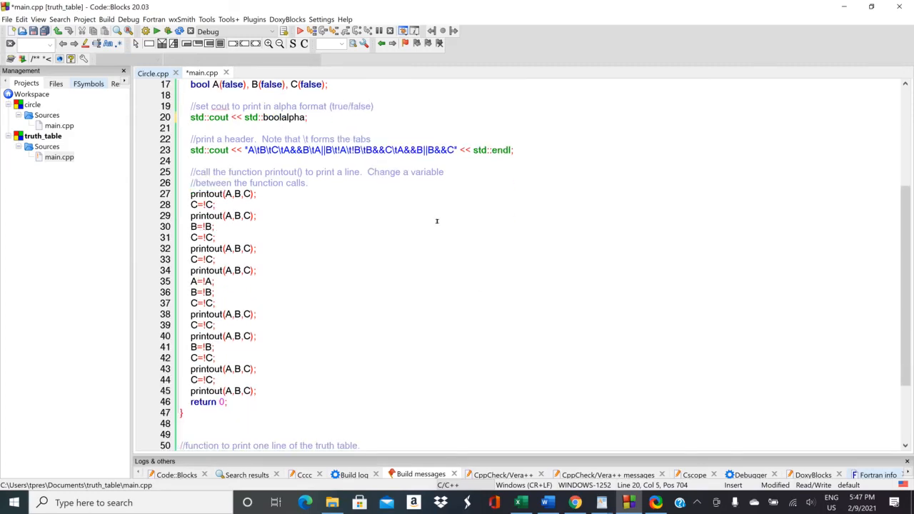
mouse_move(352, 191)
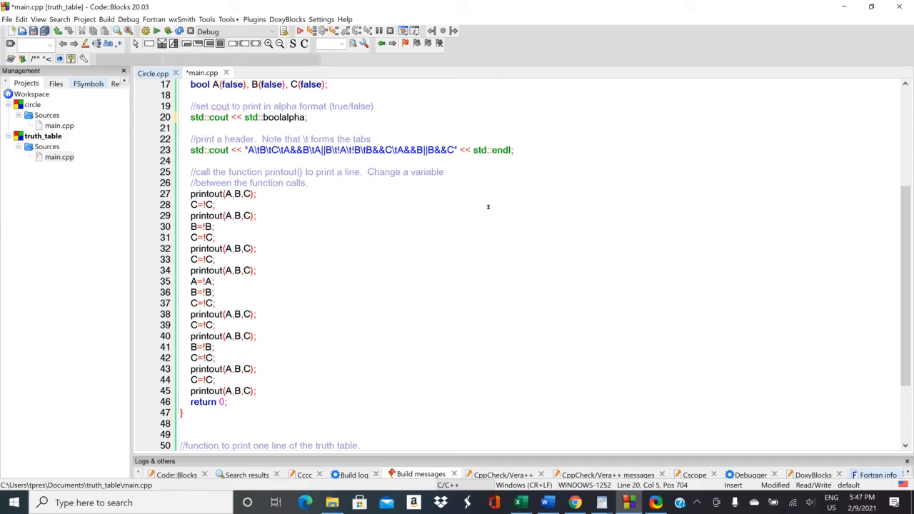
mouse_move(263, 194)
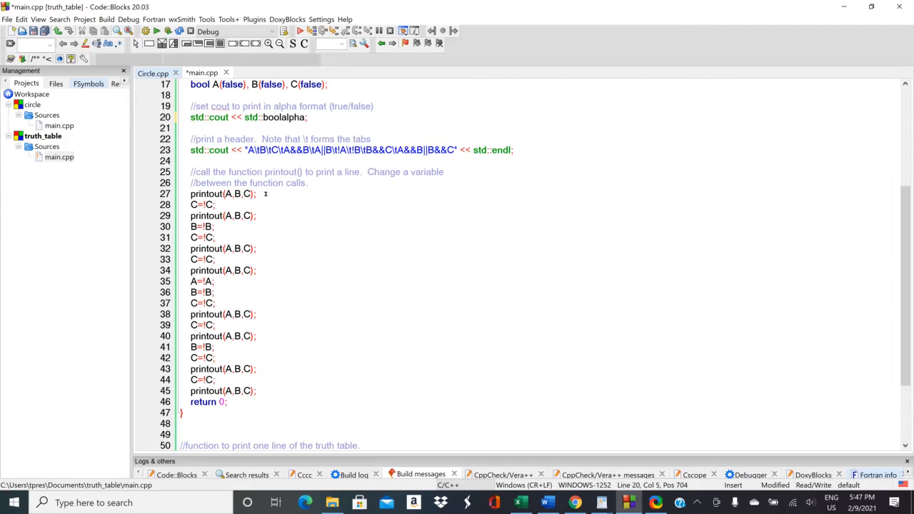
scroll(up, 3)
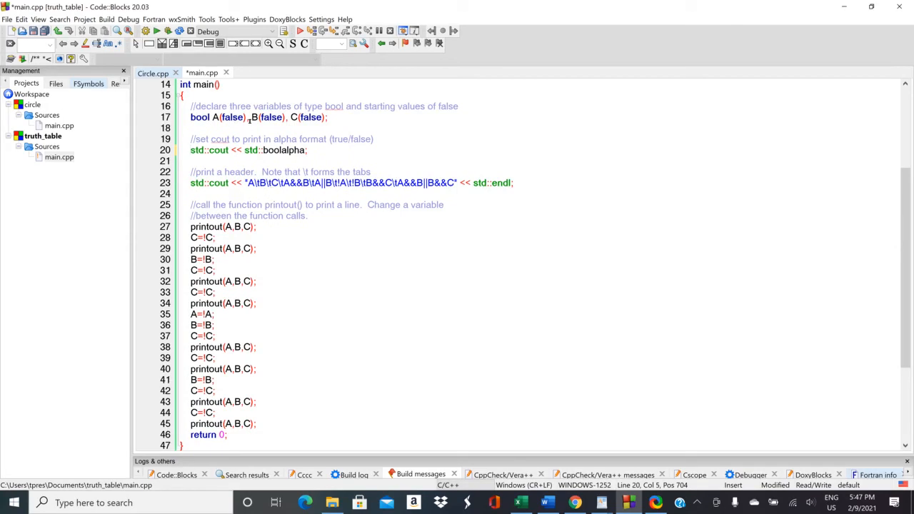
scroll(down, 3)
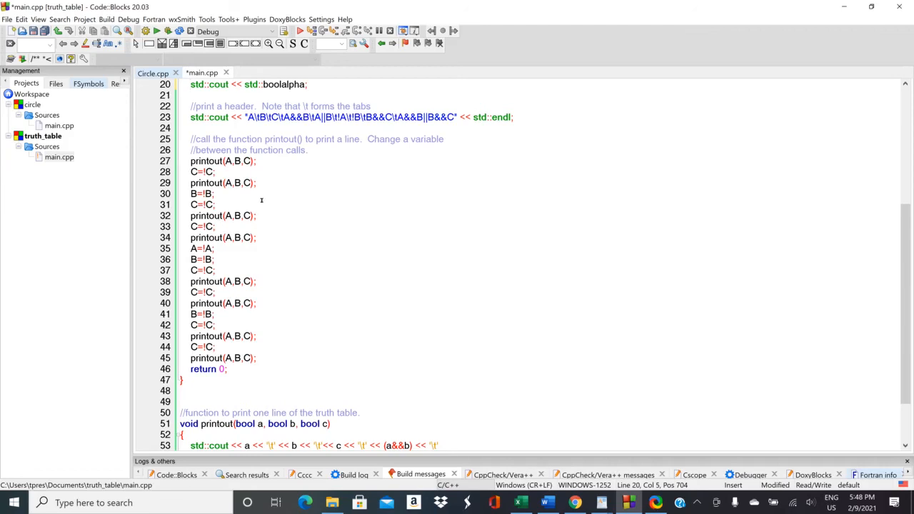
mouse_move(275, 323)
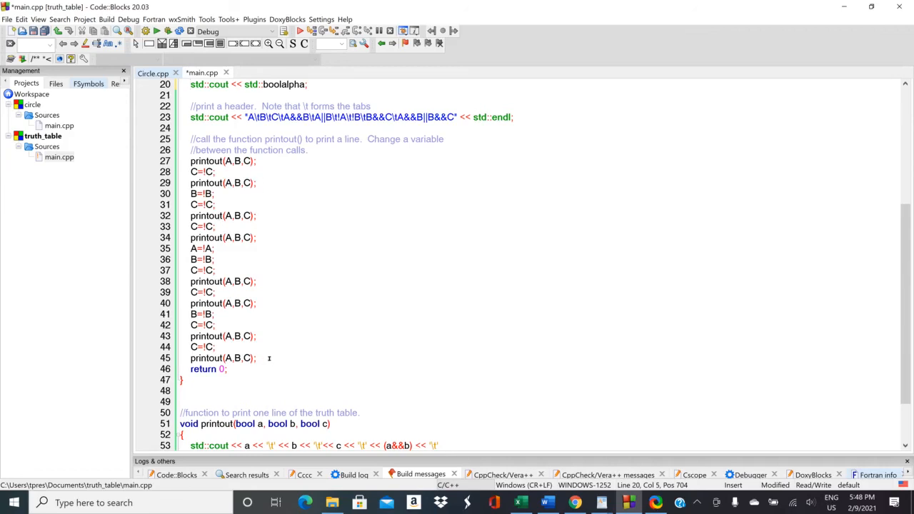
mouse_move(328, 212)
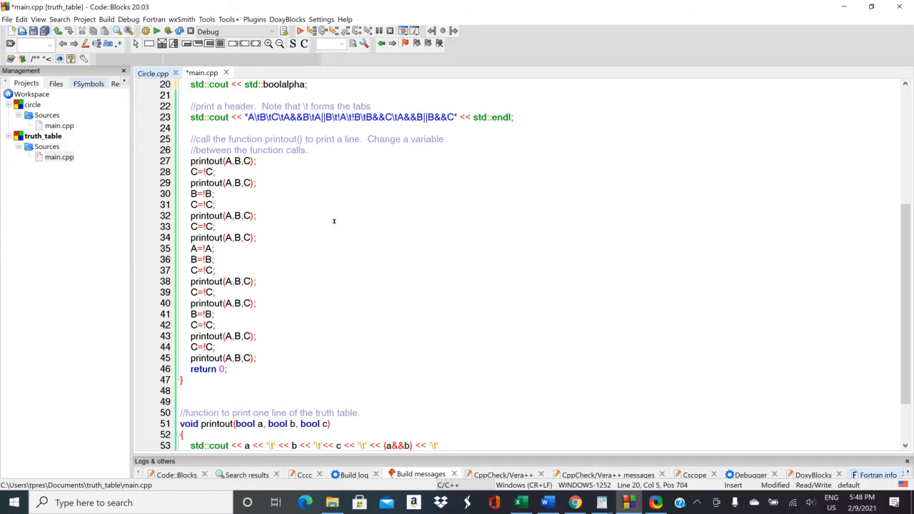
mouse_move(288, 177)
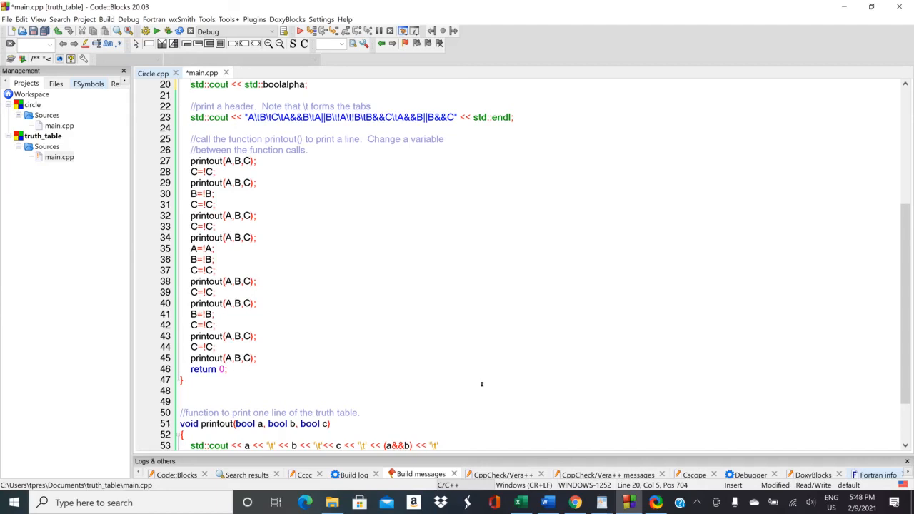
mouse_move(486, 363)
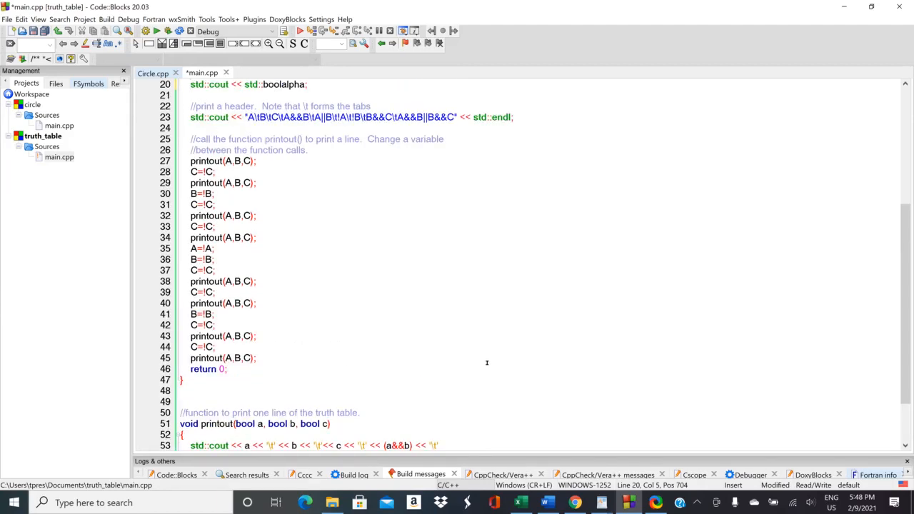